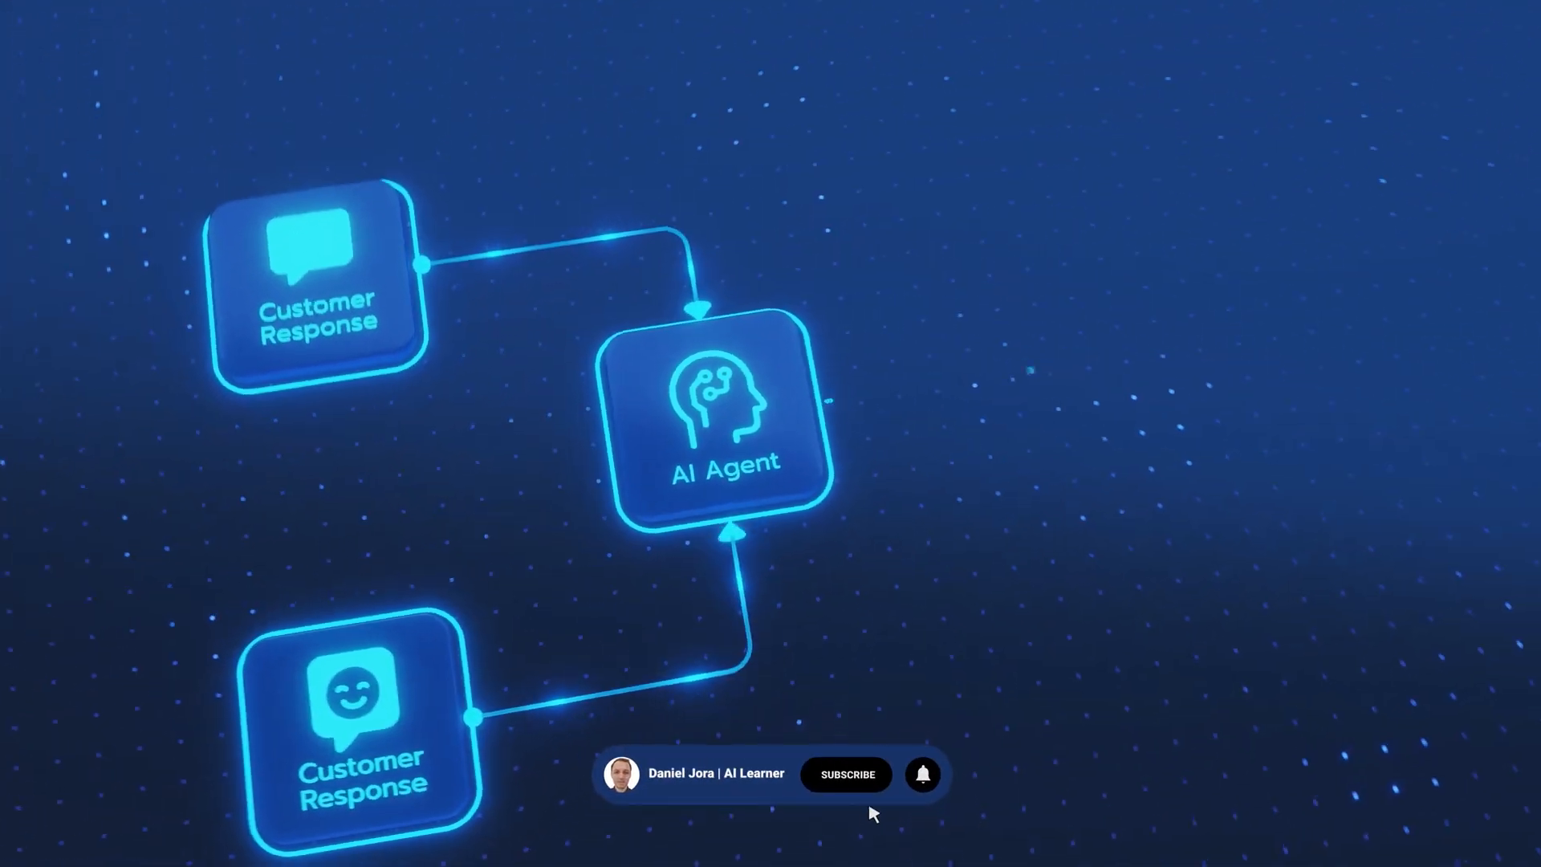
pyautogui.click(846, 774)
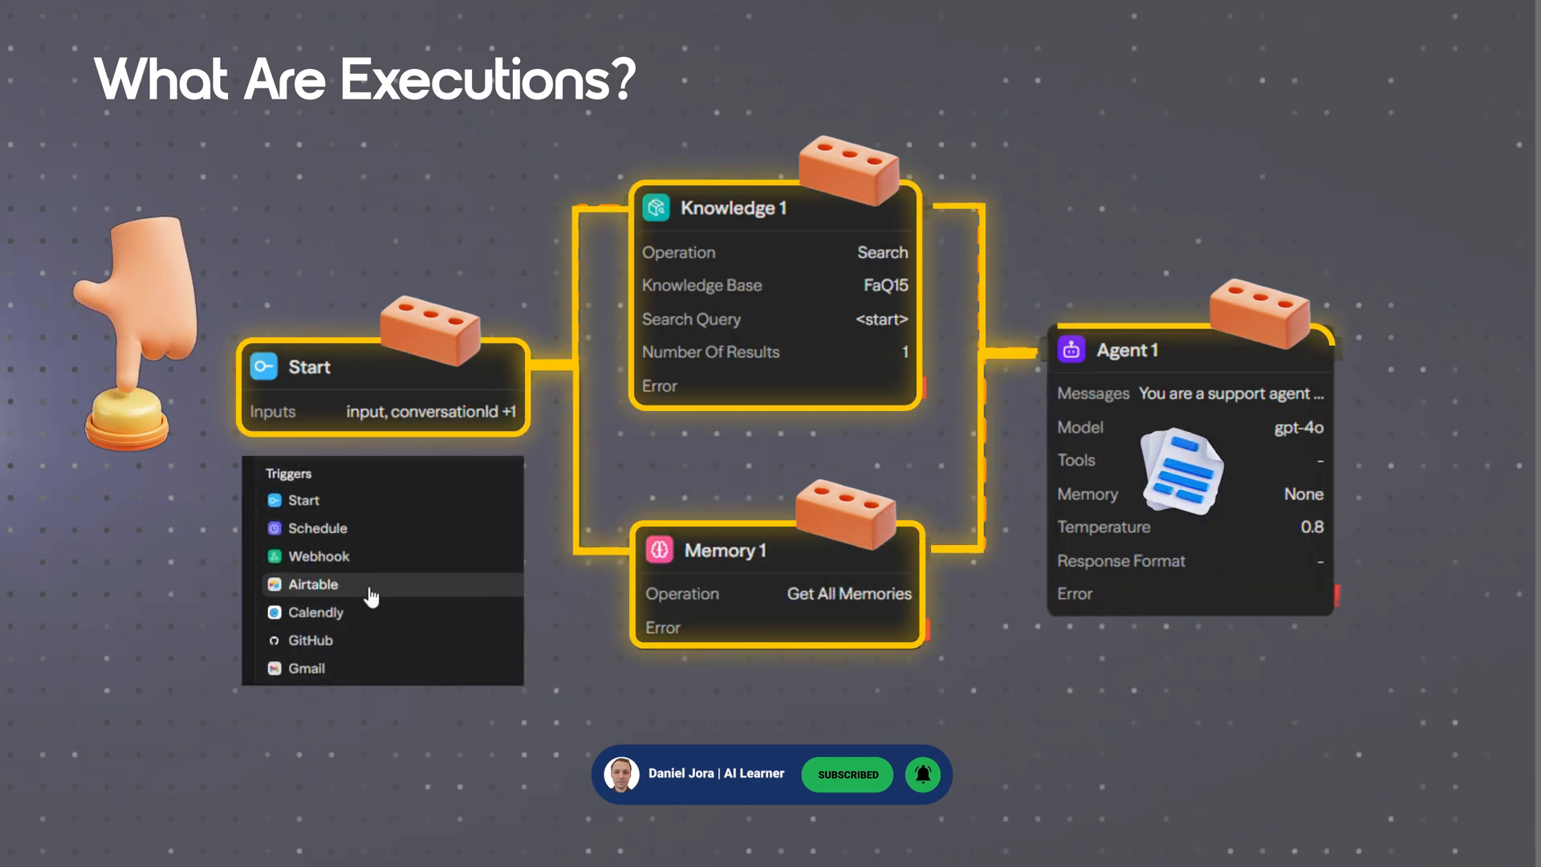
pyautogui.moveTo(372, 626)
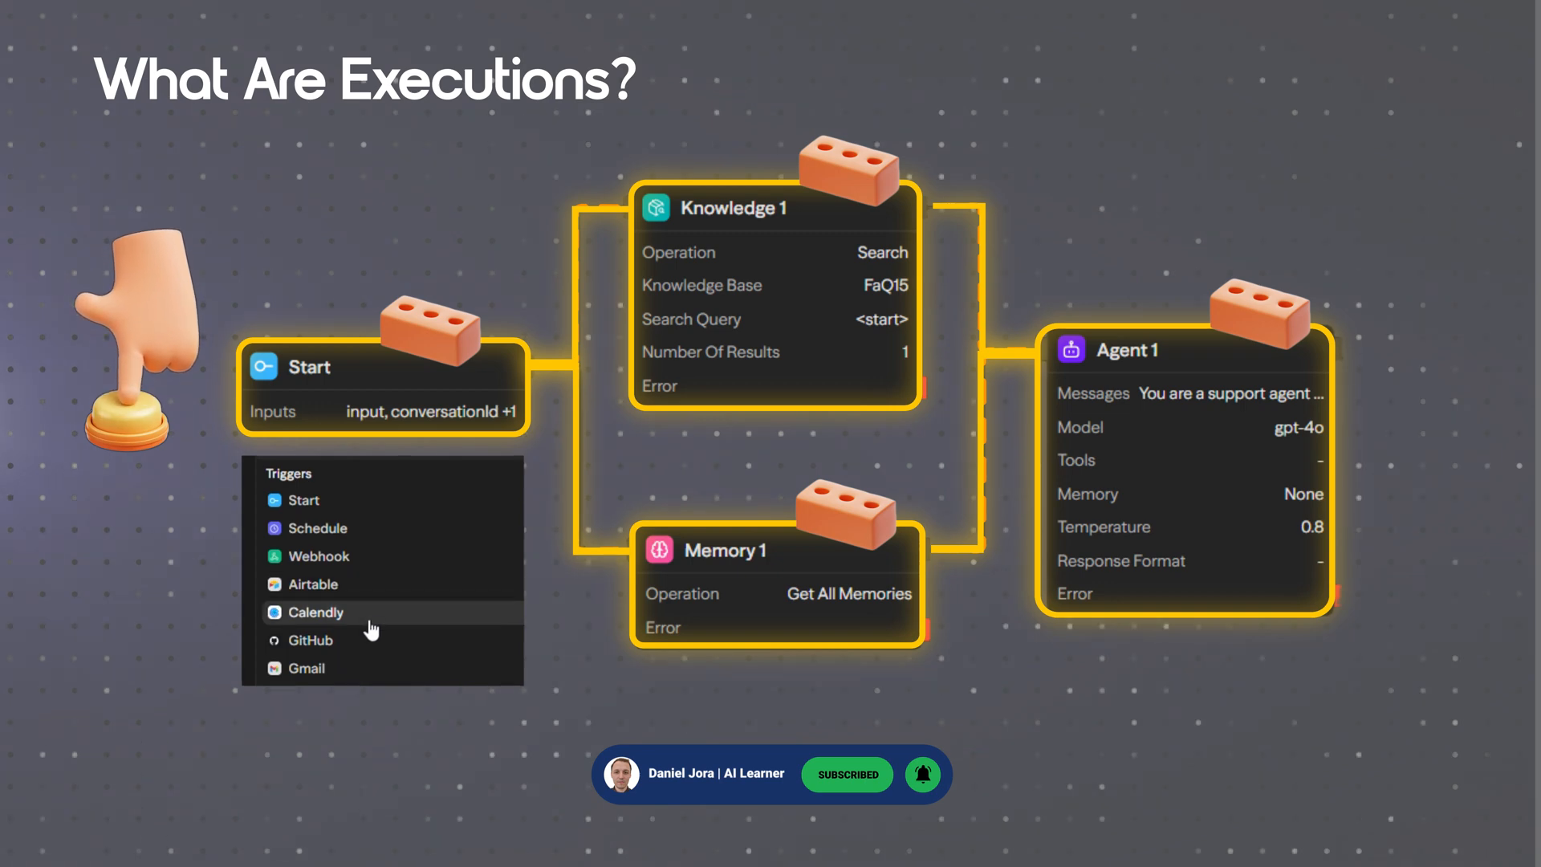
pyautogui.scroll(-3)
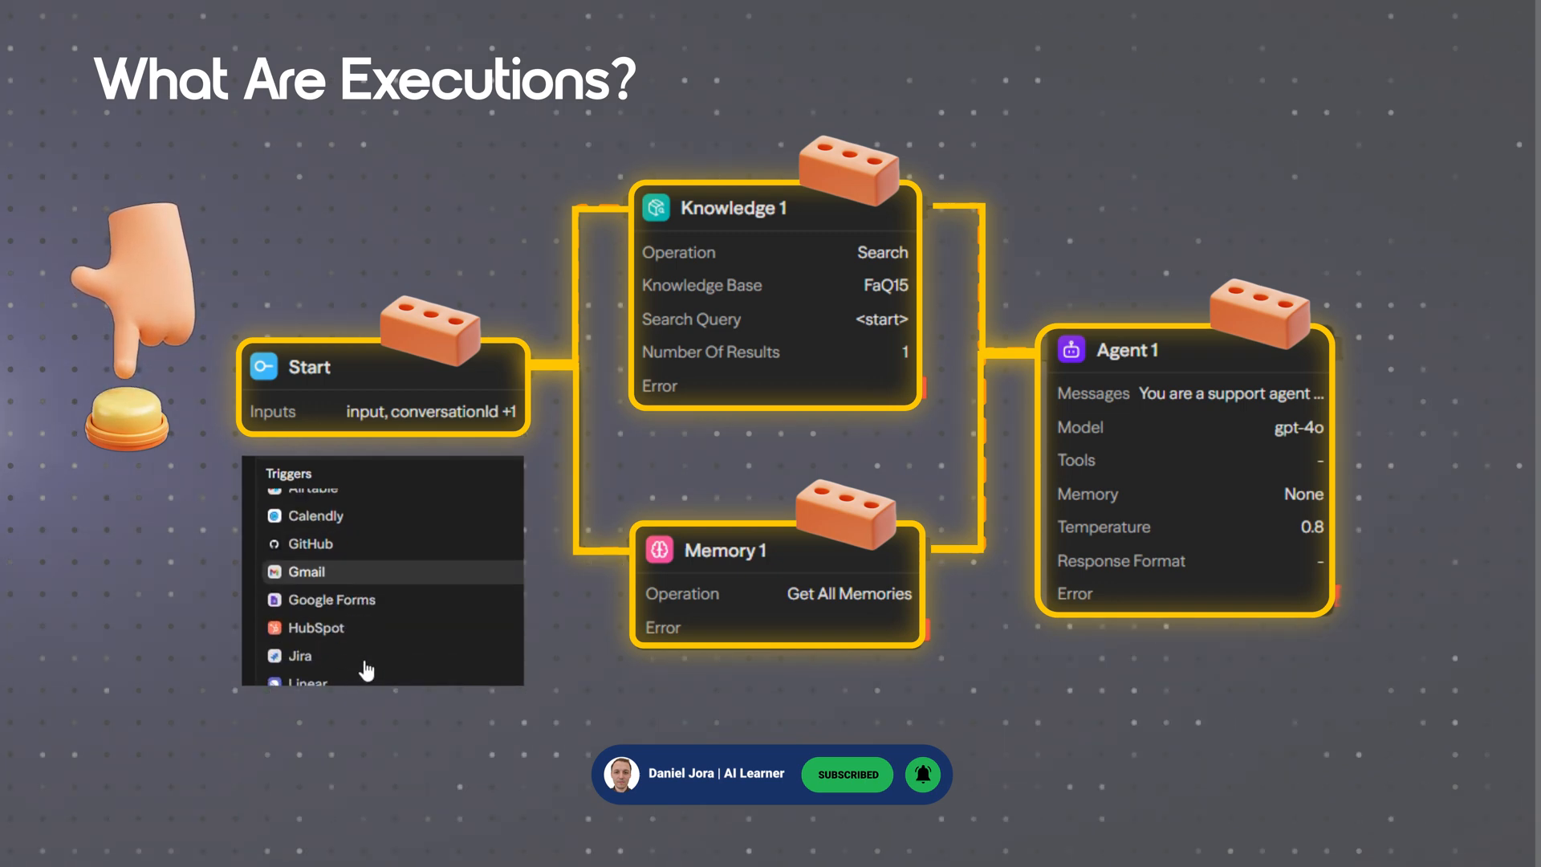
pyautogui.scroll(-3)
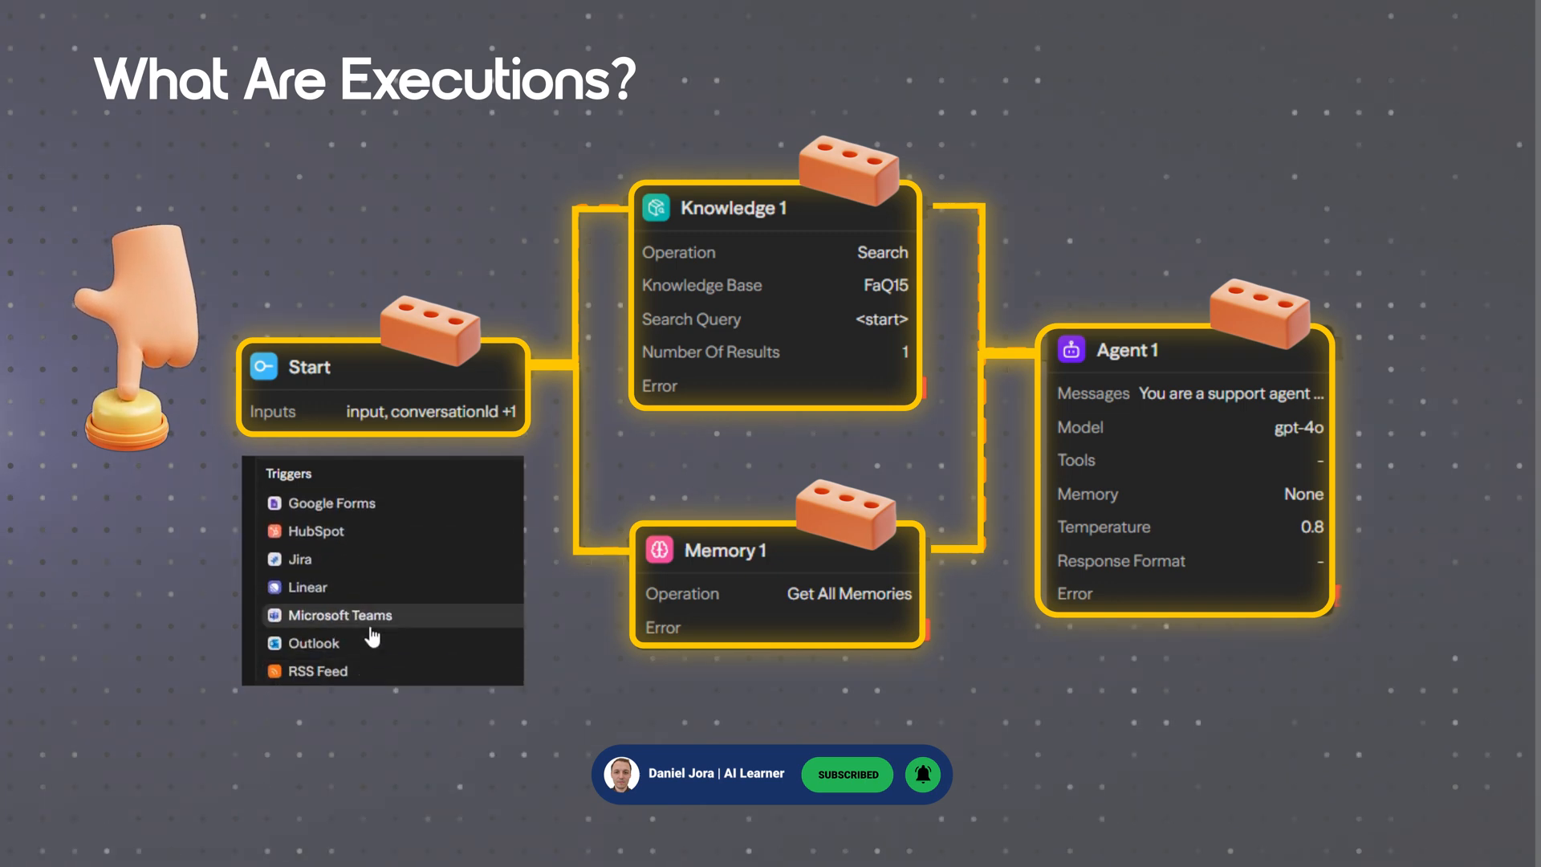
pyautogui.scroll(-3)
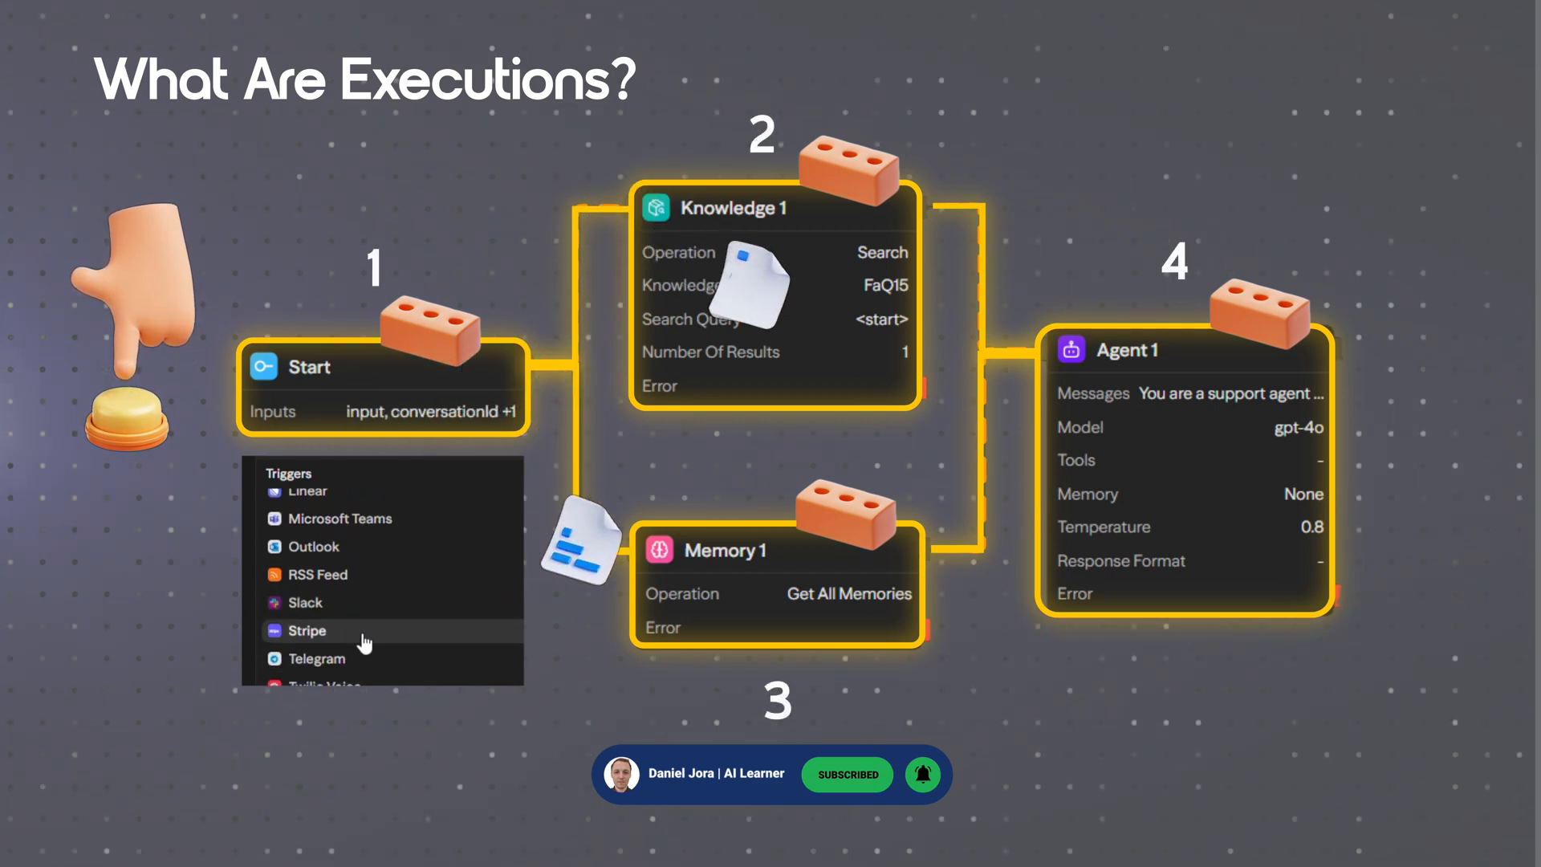
pyautogui.scroll(-3)
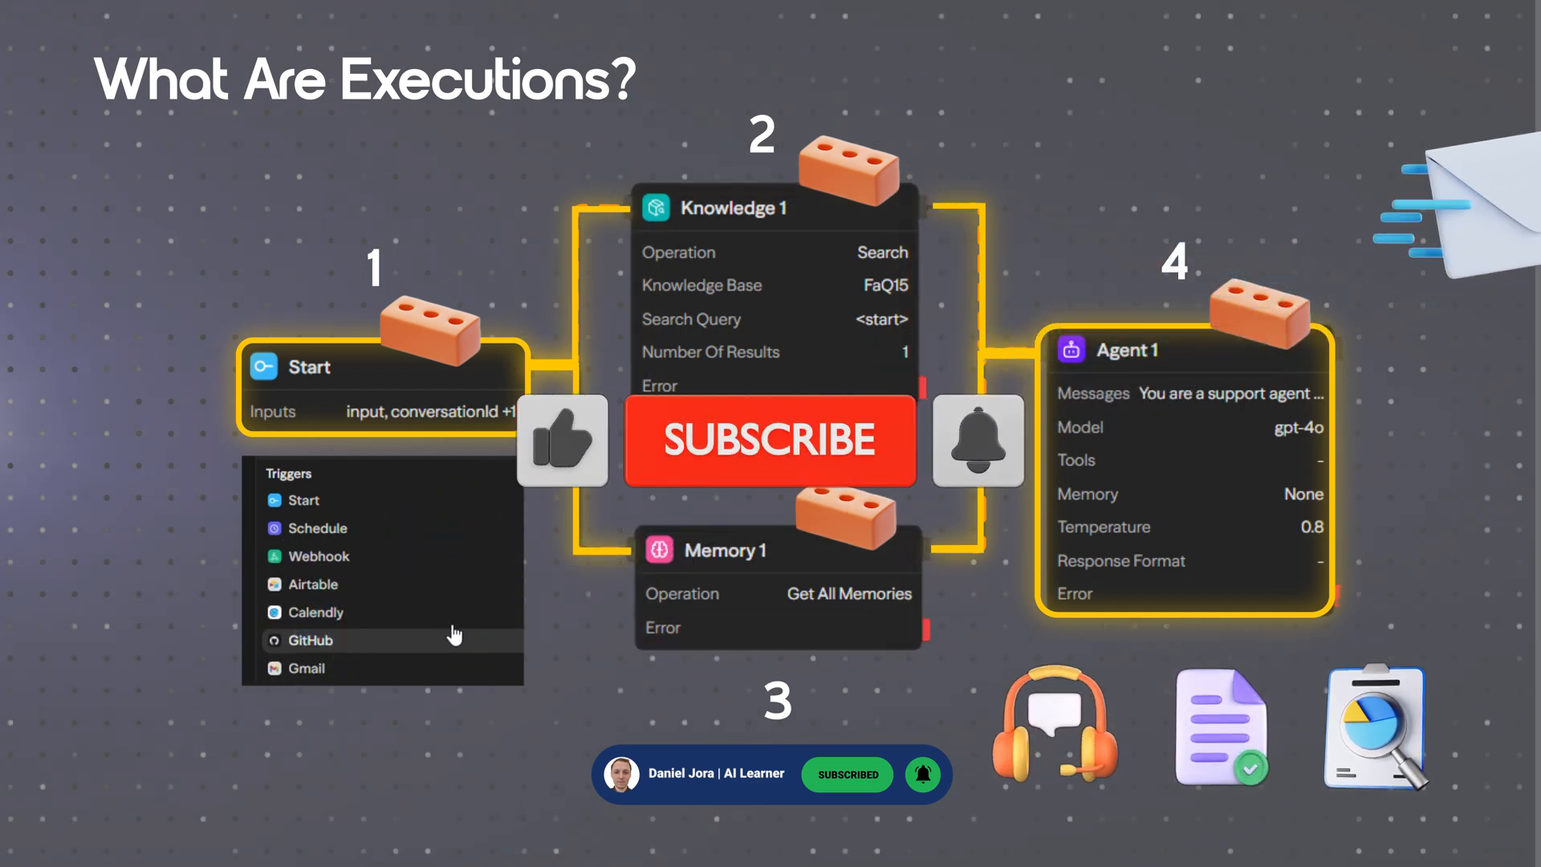
pyautogui.click(770, 441)
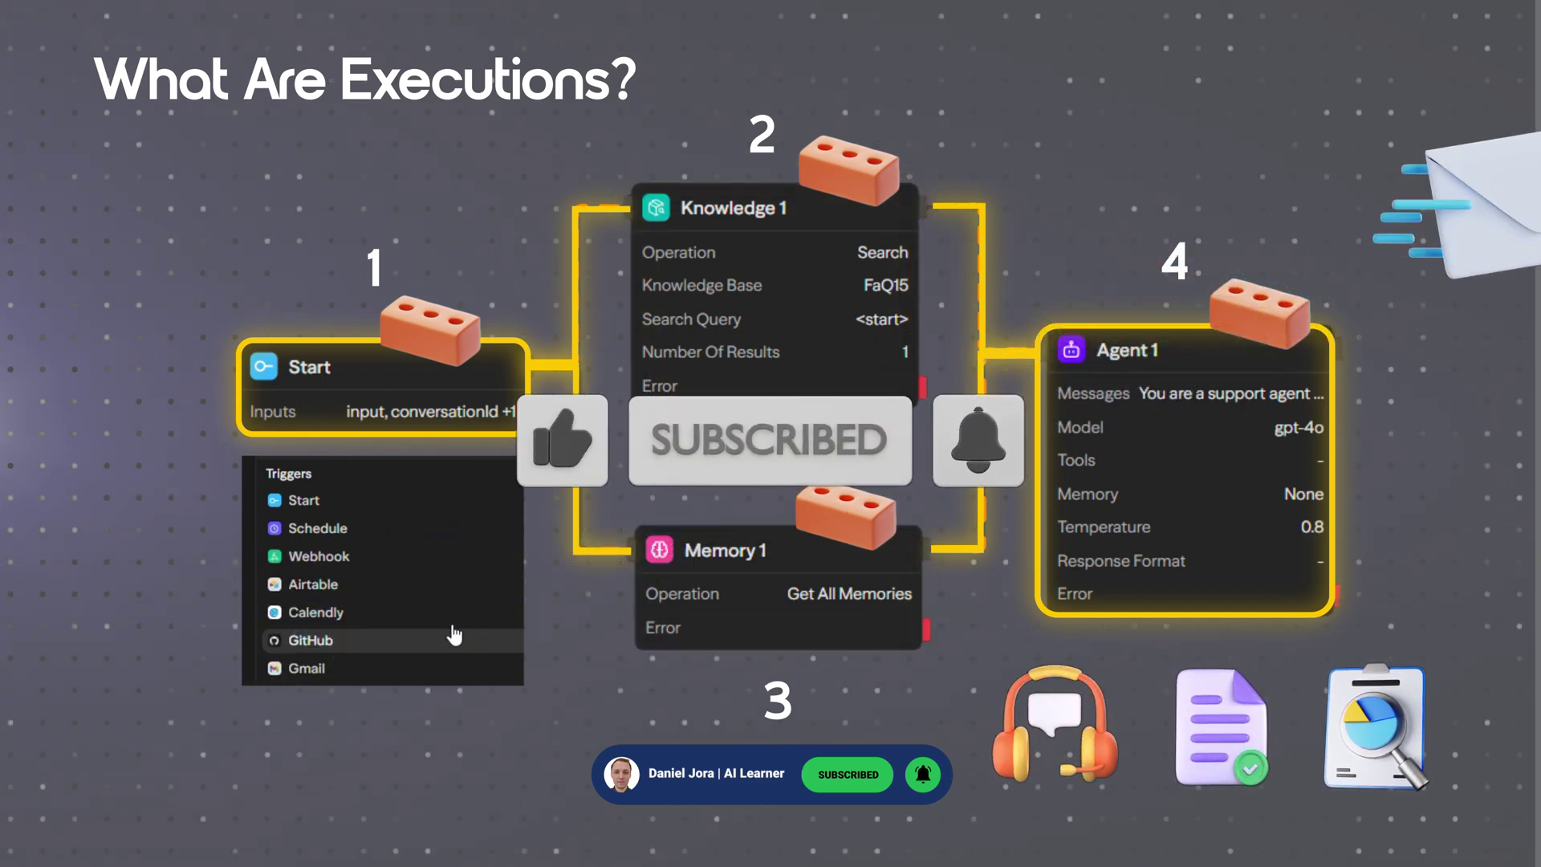